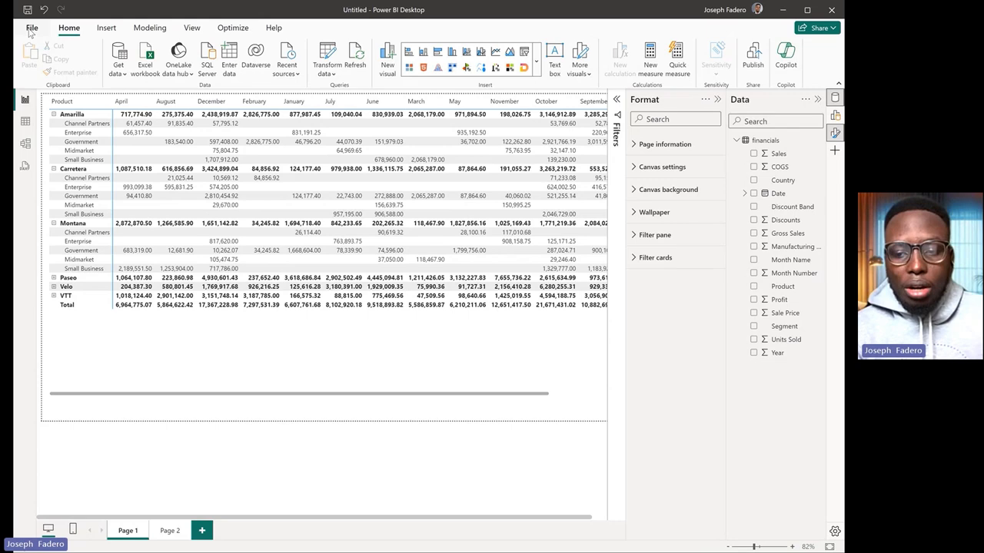
Open Power BI Desktop's Options from File > Options and settings
left_click(33, 28)
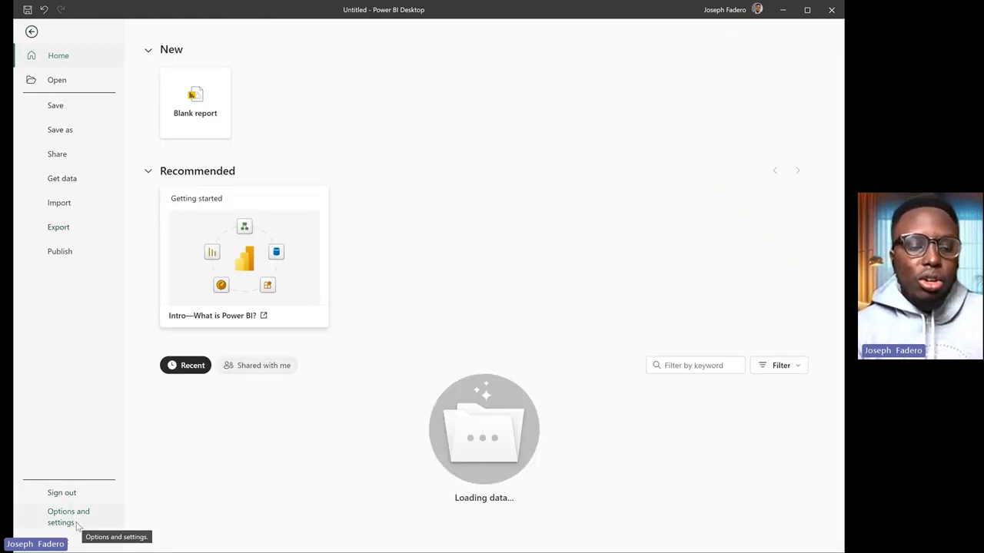
left_click(68, 518)
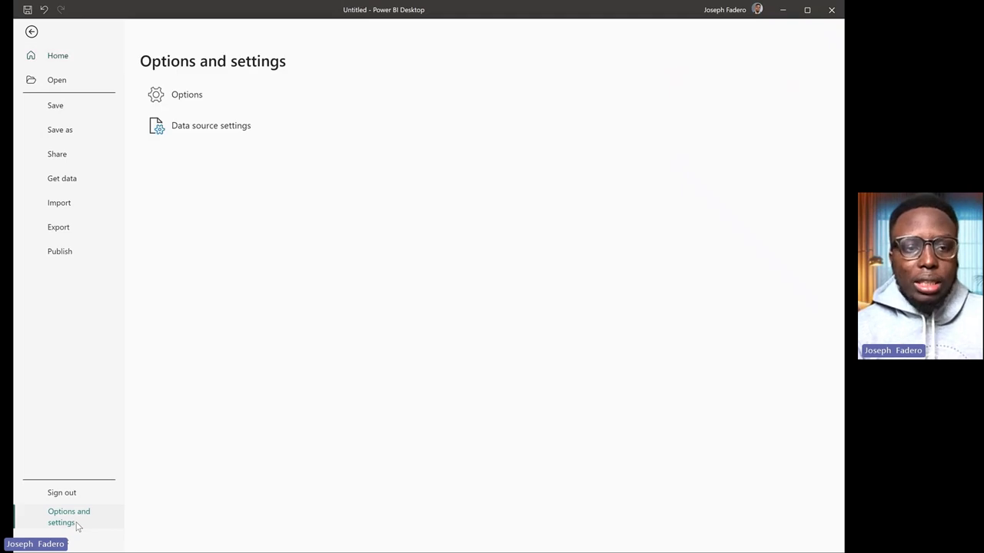
mouse_move(224, 99)
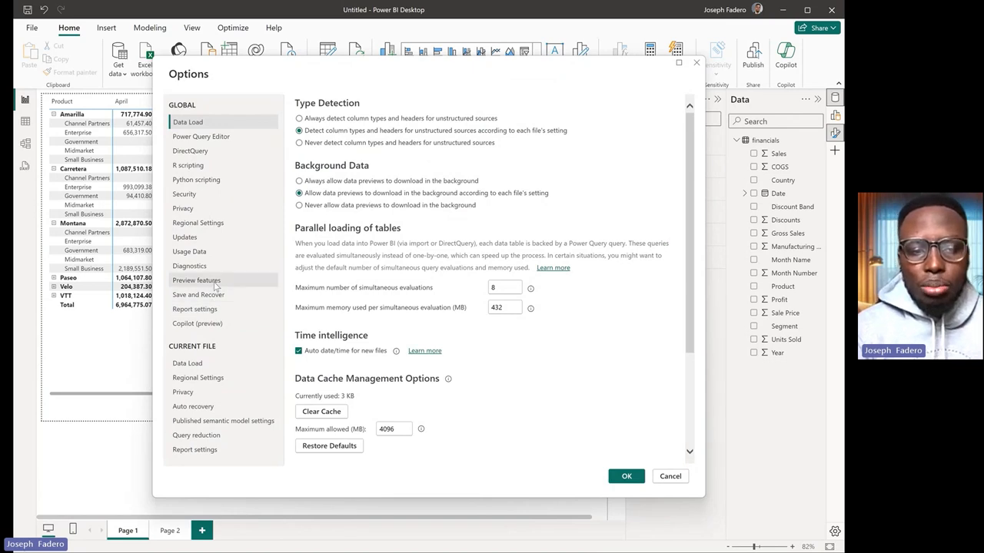
Scroll through the Preview features list, then cancel out of Options without changes
left_click(196, 280)
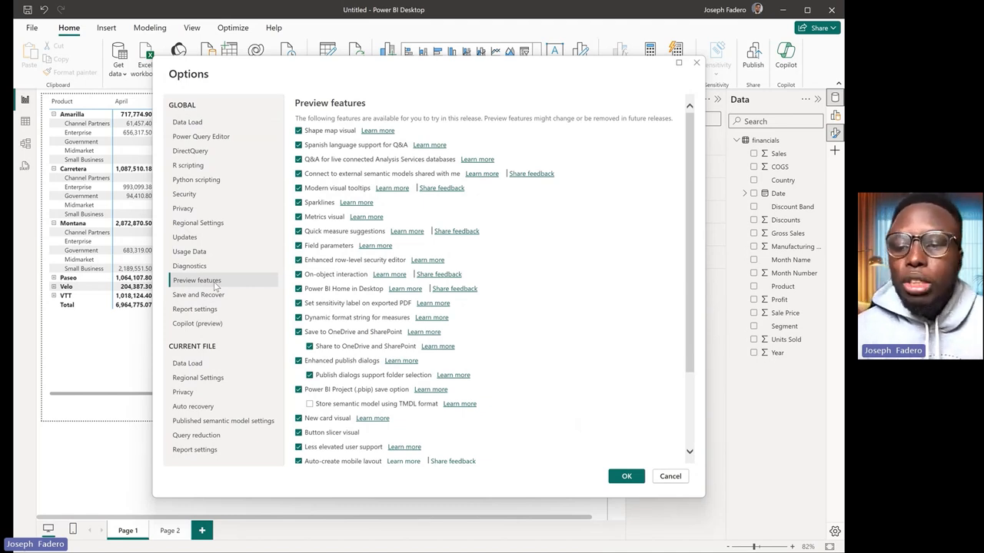
mouse_move(403, 293)
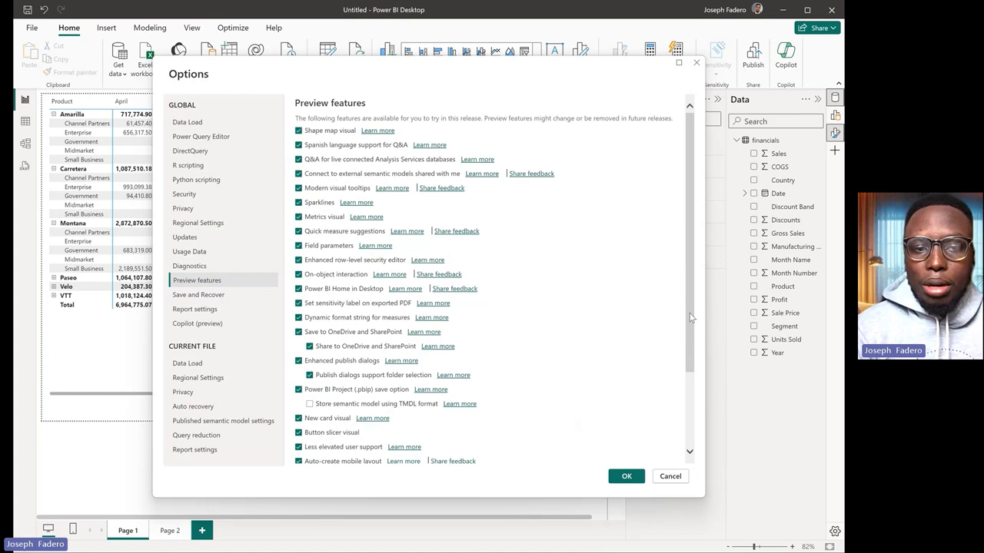
scroll("down", 3)
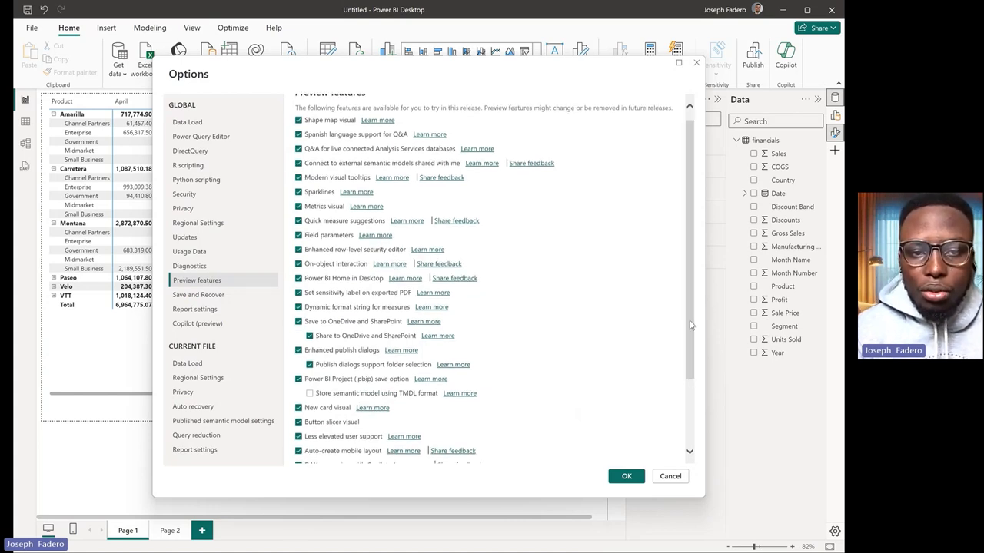
mouse_move(317, 212)
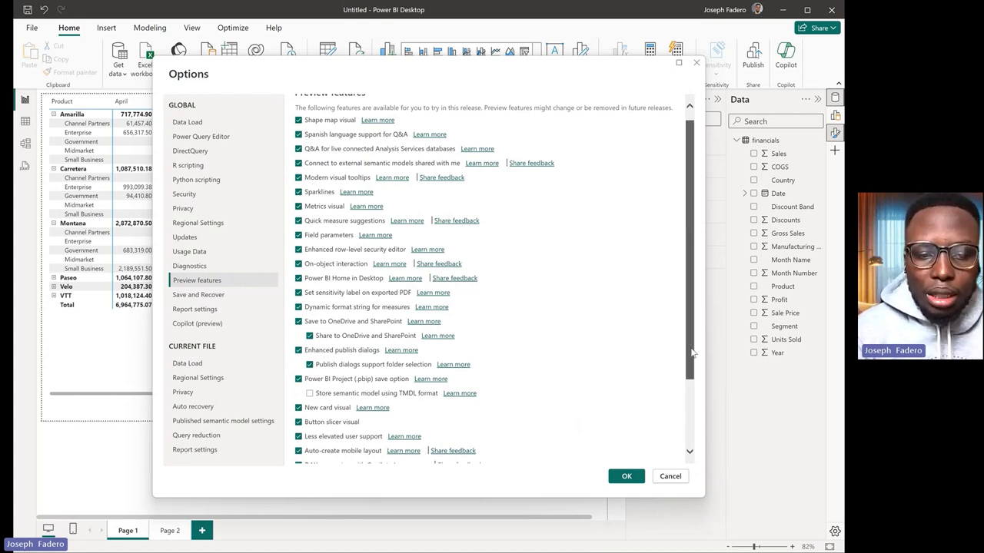
scroll("down", 3)
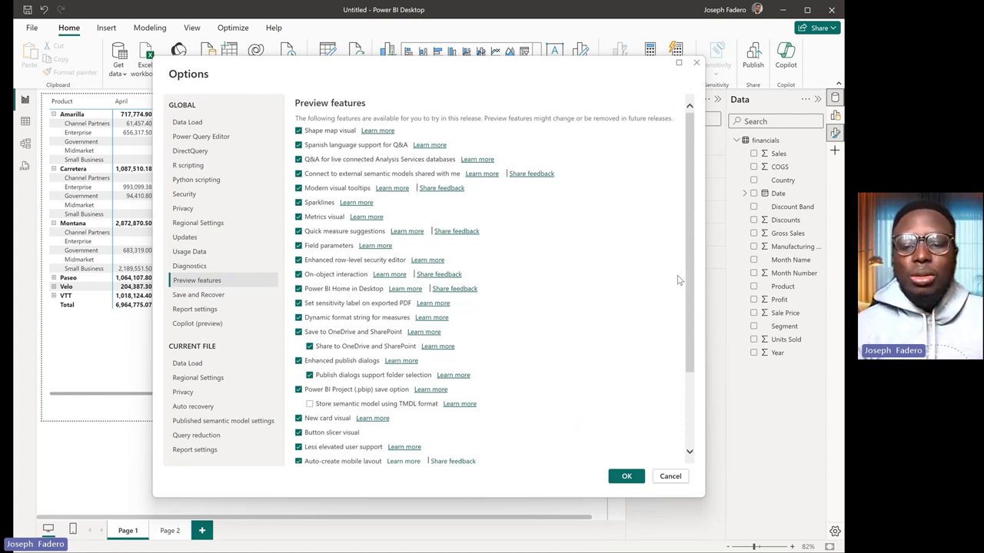
mouse_move(623, 476)
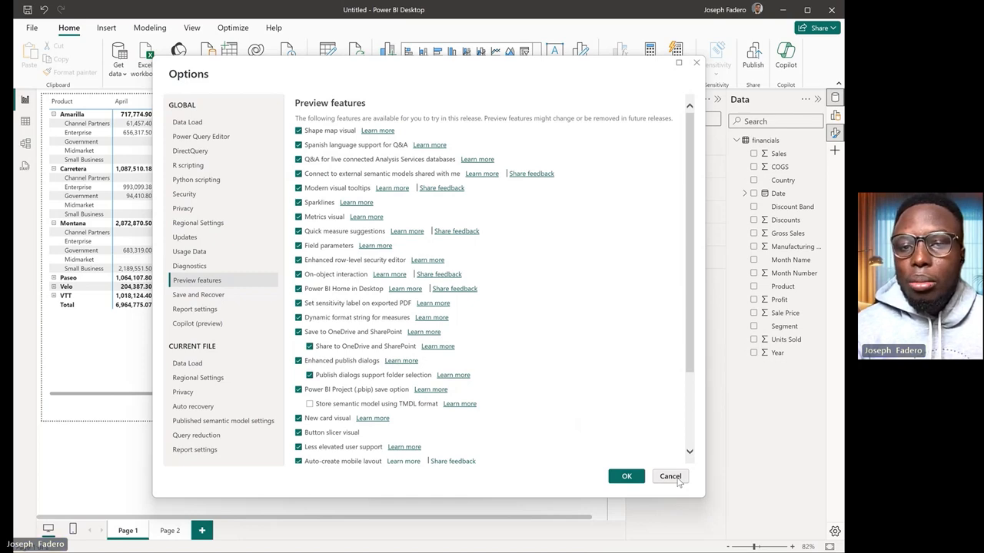
left_click(670, 476)
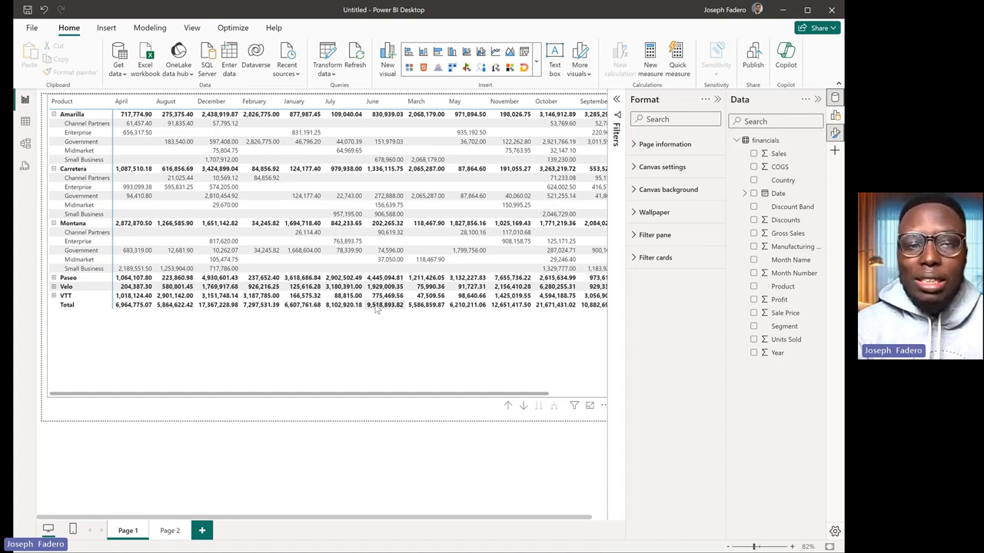
mouse_move(305, 387)
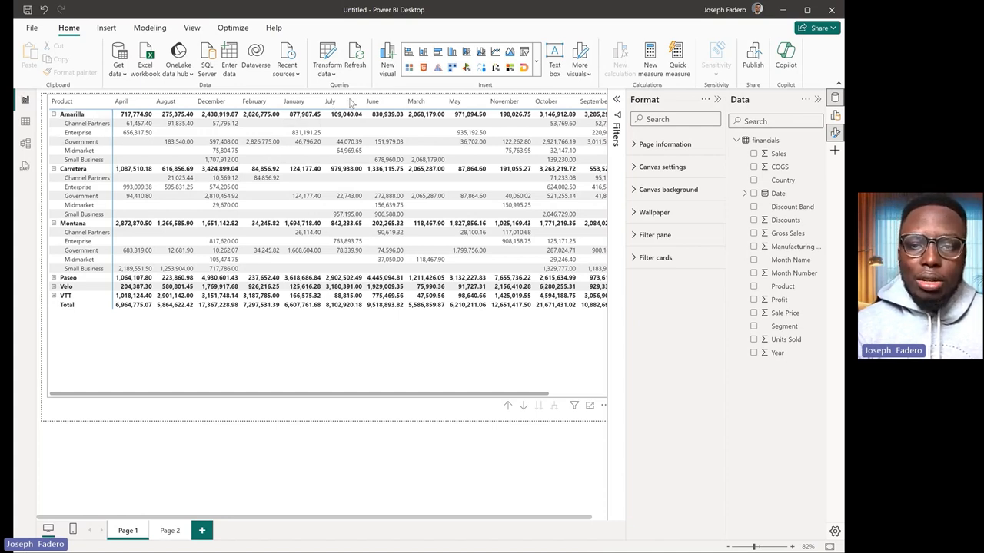
Select the financials matrix and open its Format visual settings, then move to Excel
left_click(330, 101)
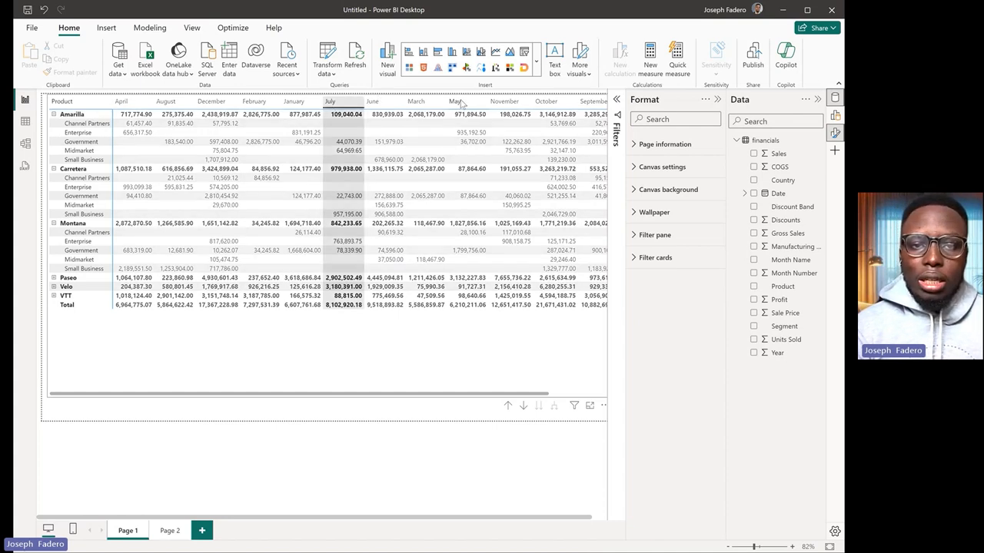
mouse_move(373, 370)
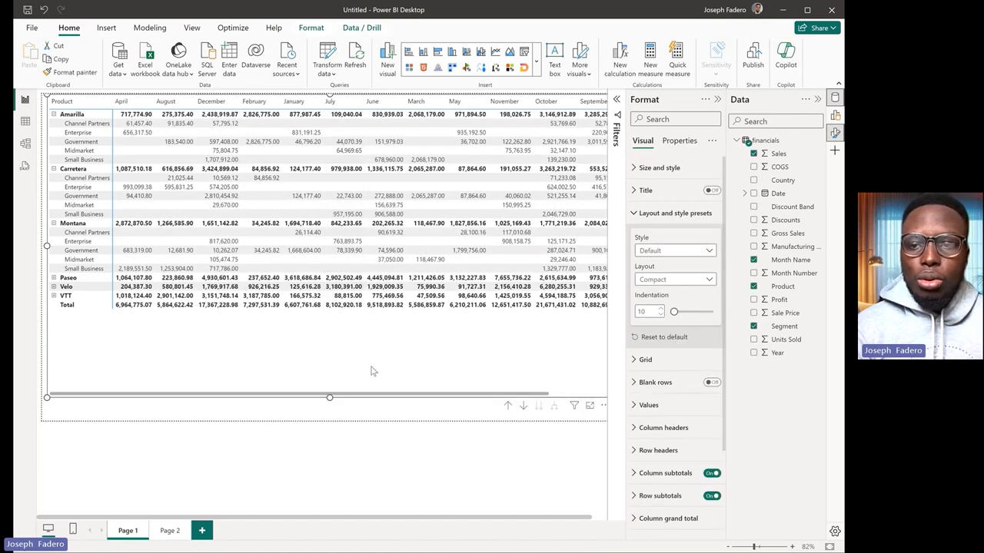
left_click(778, 153)
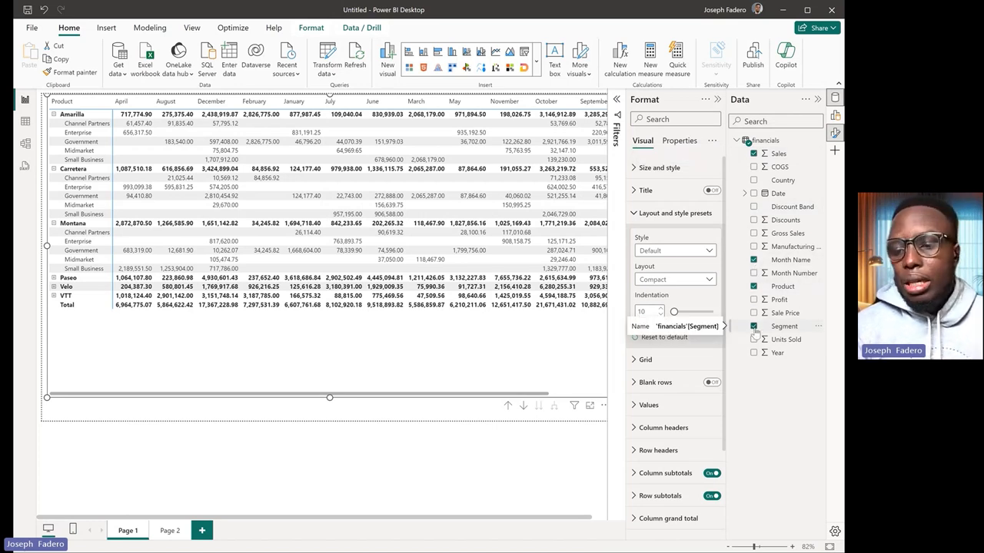
mouse_move(558, 406)
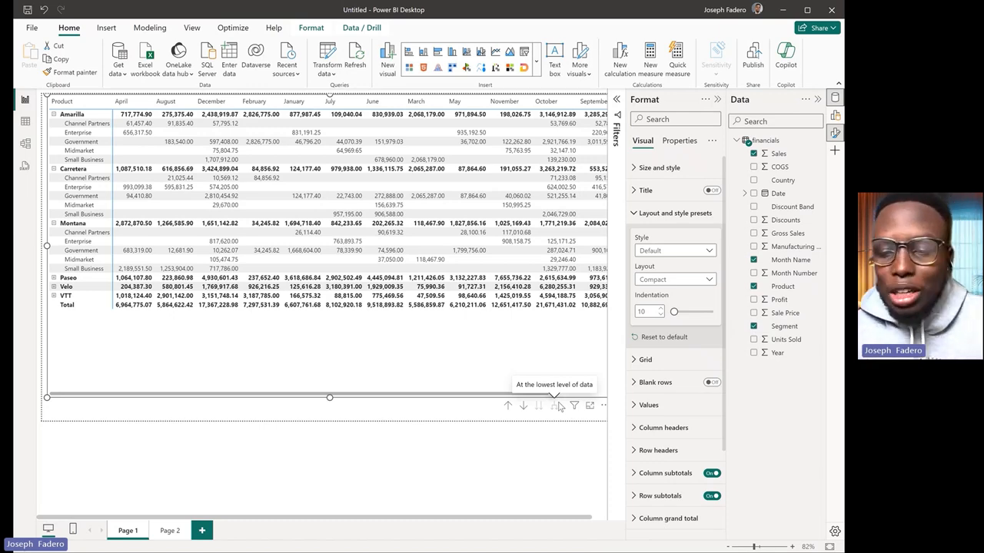
key("alt+tab")
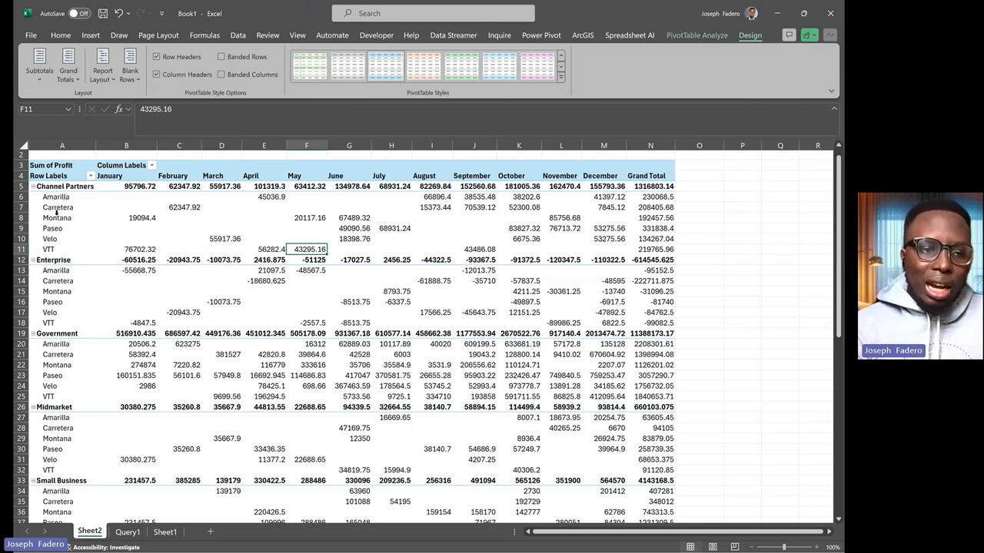
mouse_move(64, 242)
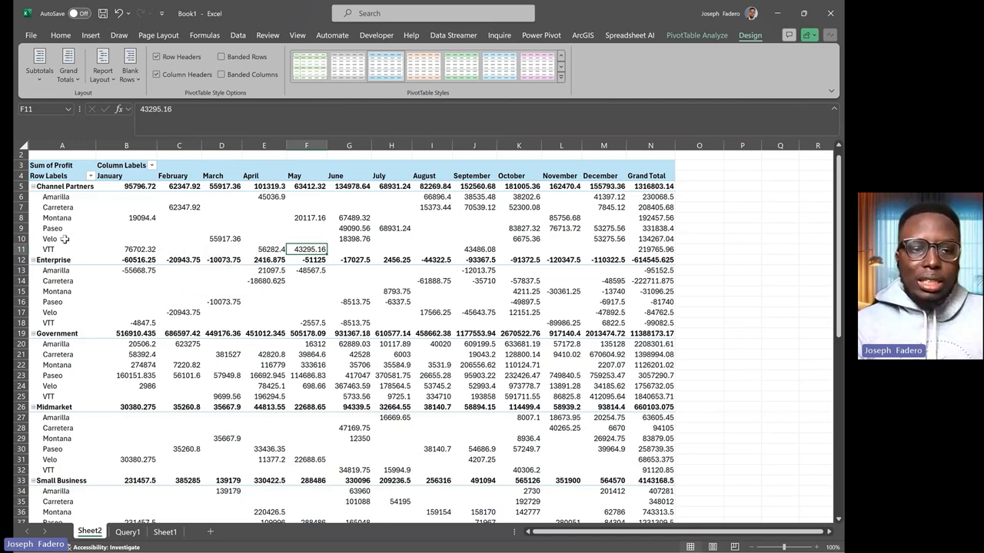
Set the Excel profit PivotTable's report layout to Show in Tabular Form
left_click(55, 227)
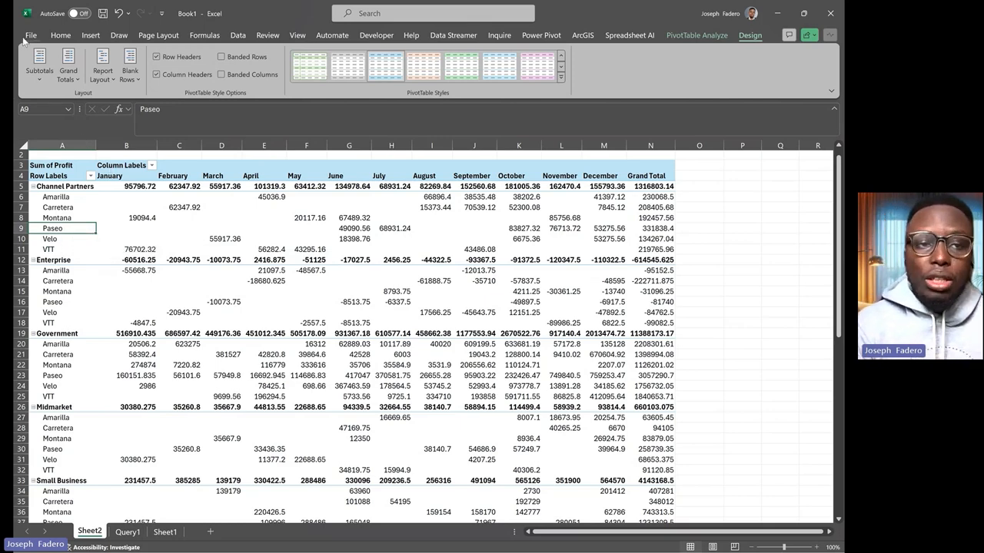
mouse_move(102, 66)
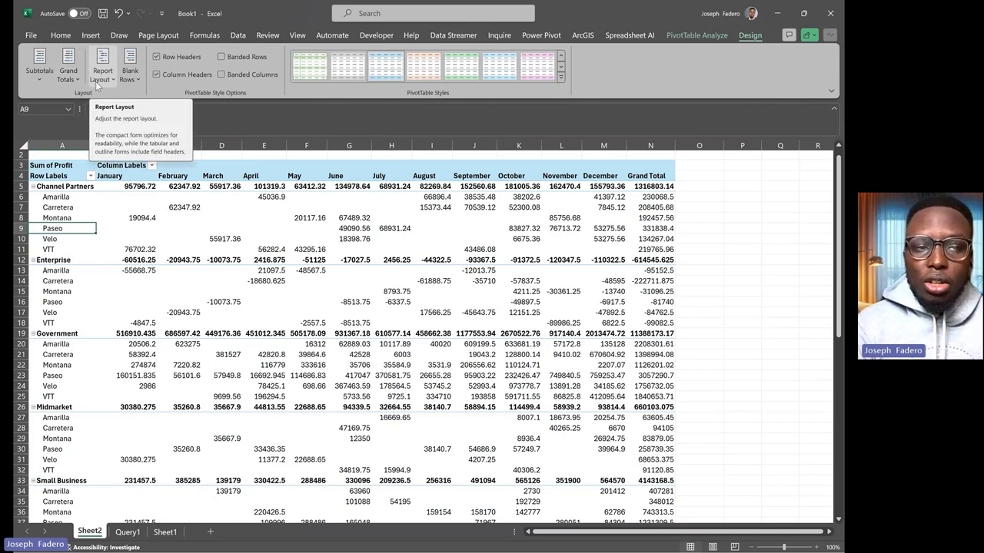
left_click(104, 66)
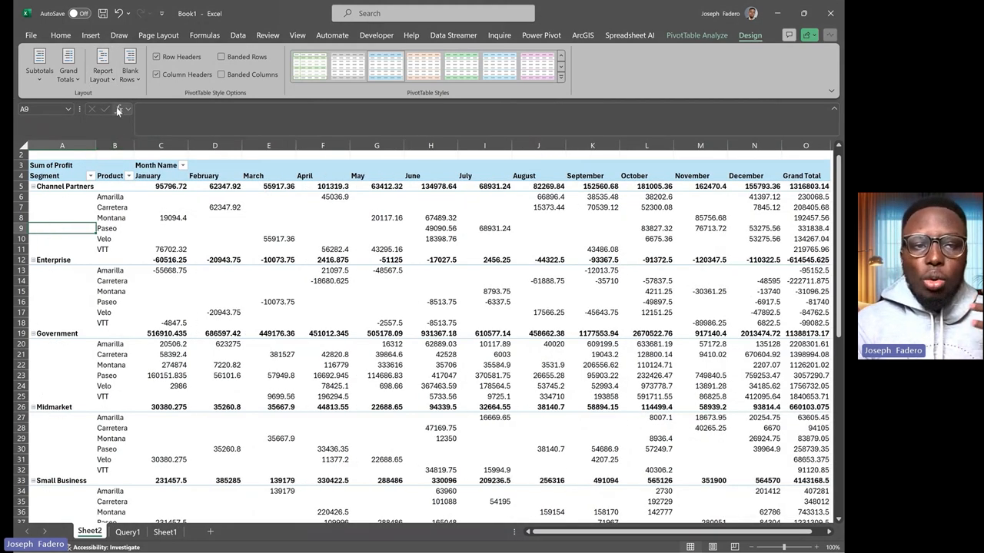
left_click(95, 65)
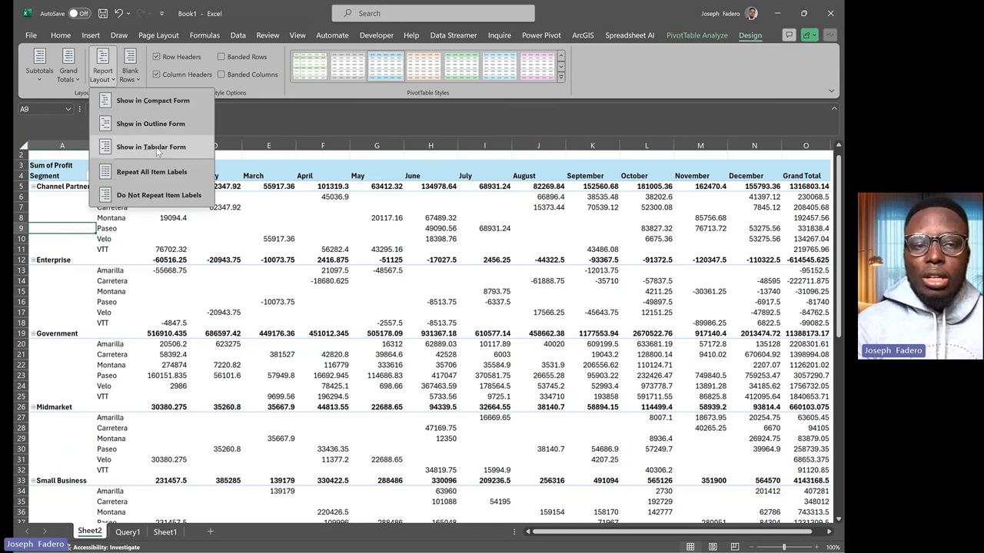
left_click(150, 147)
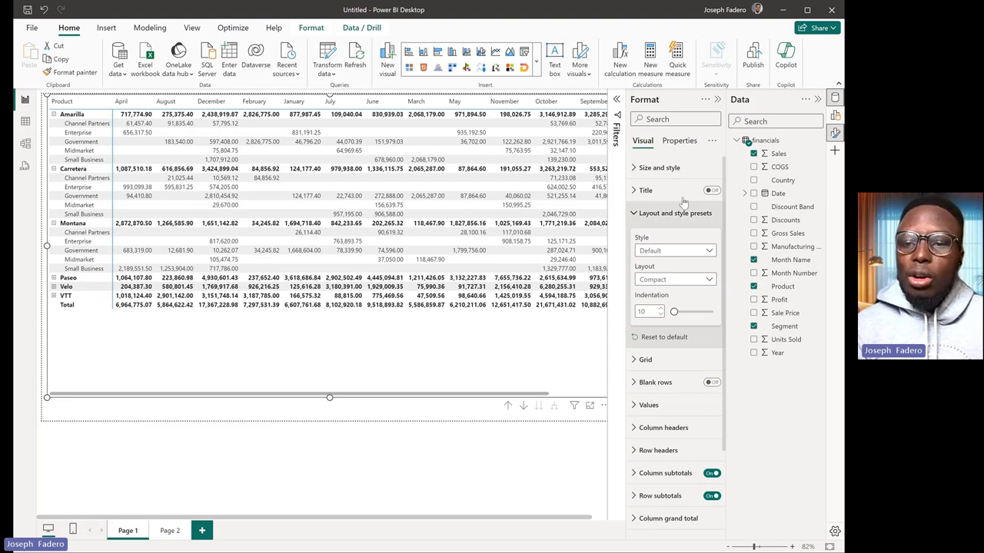
mouse_move(636, 190)
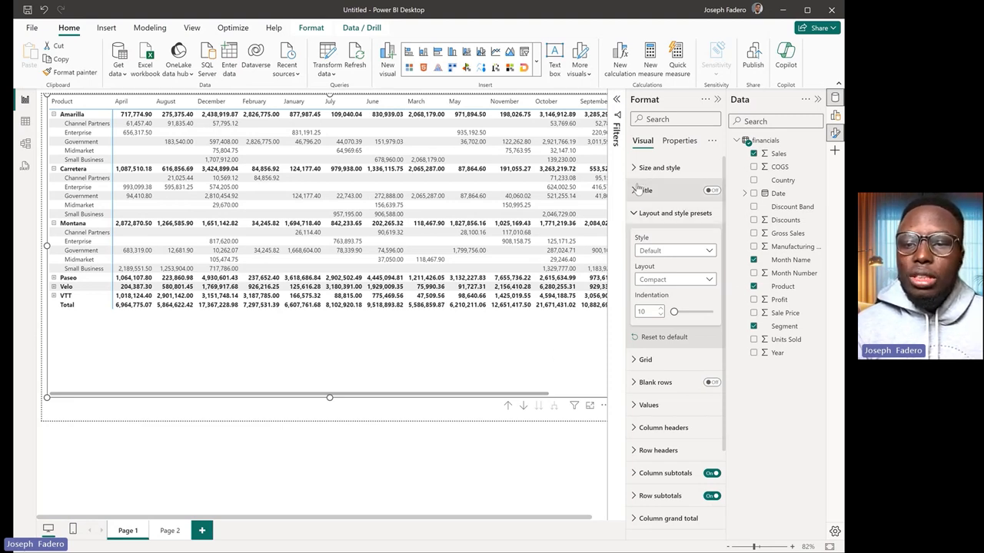
Change the matrix Layout preset to Outline, then to Tabular
left_click(674, 213)
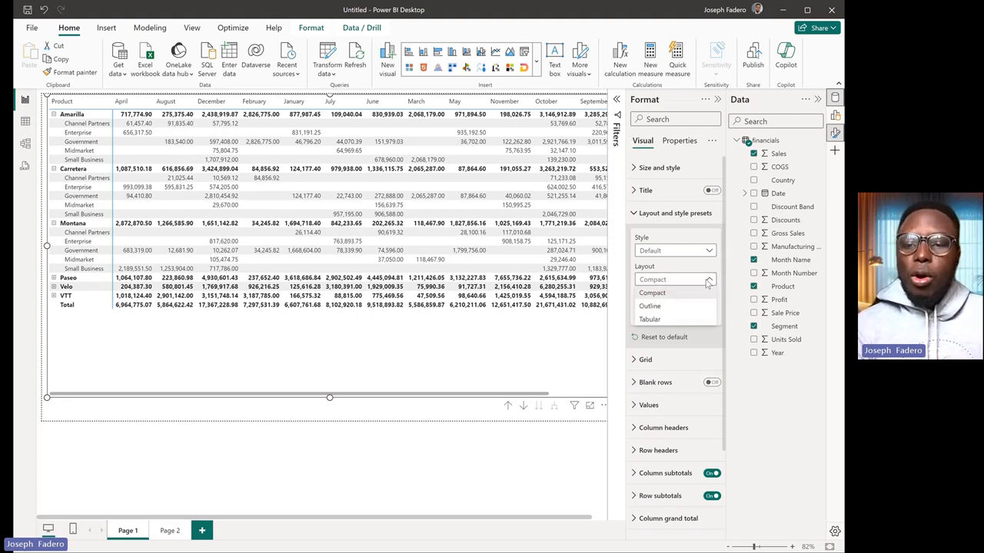
left_click(652, 292)
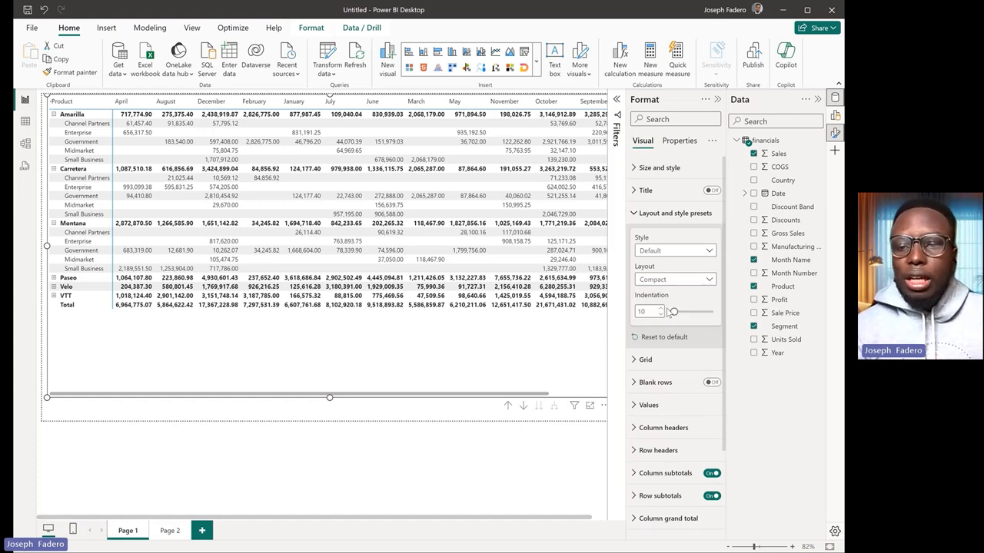
left_click(675, 279)
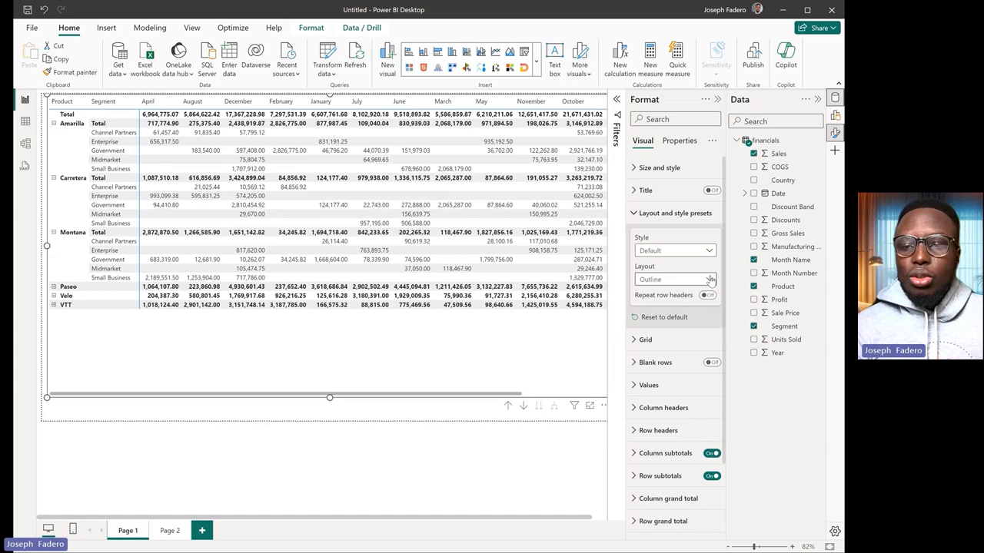
left_click(711, 279)
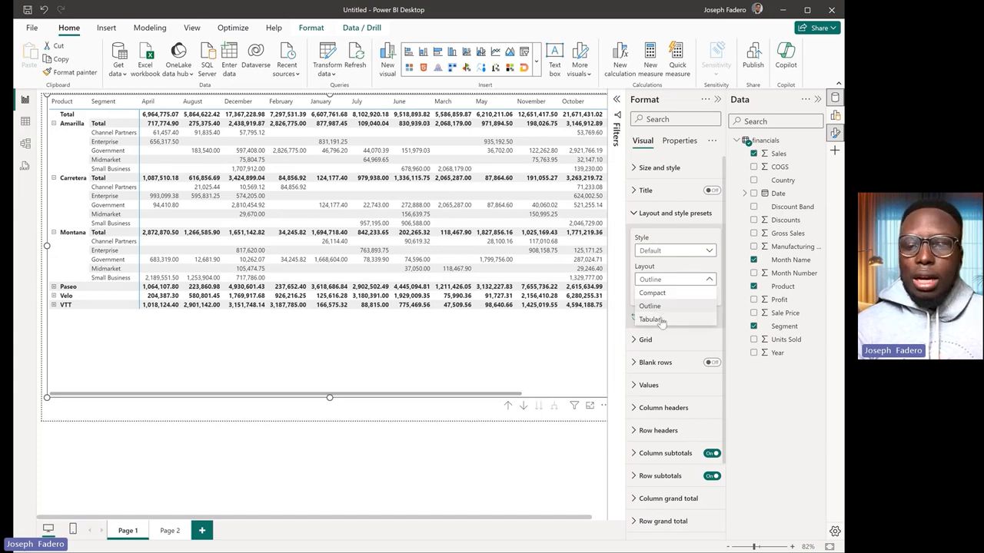
left_click(651, 319)
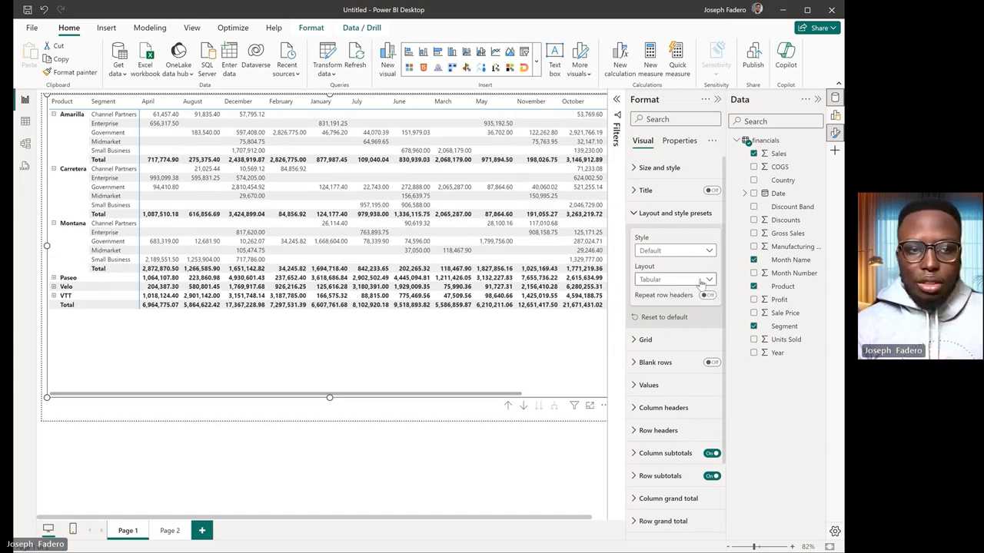
left_click(707, 296)
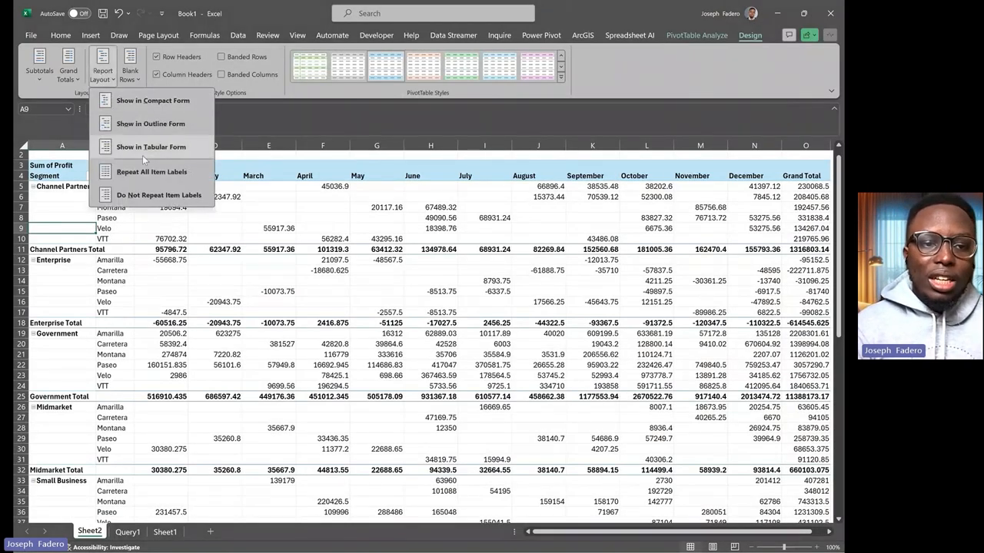
Keep Excel's pivot in Tabular Form and turn on Repeat row headers for the matrix
left_click(150, 147)
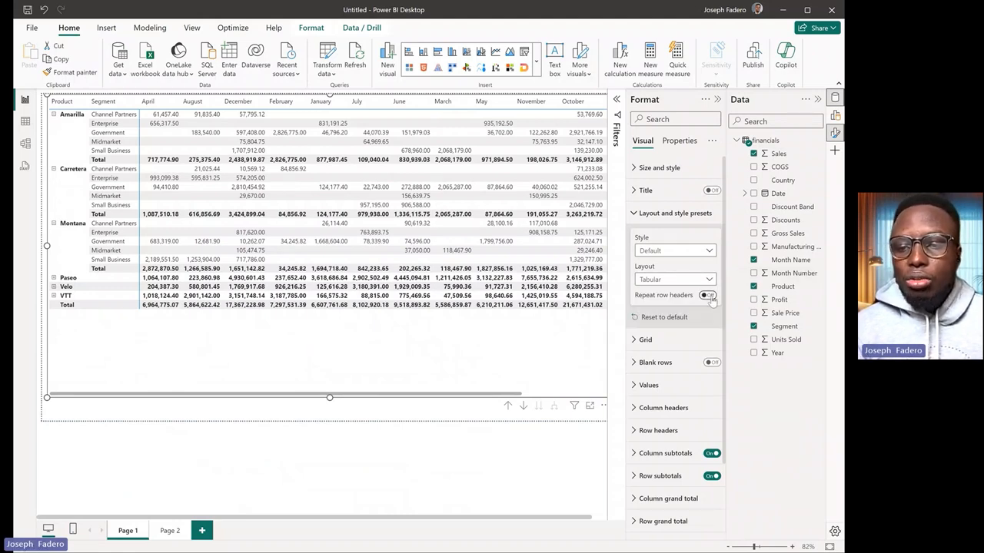
left_click(707, 295)
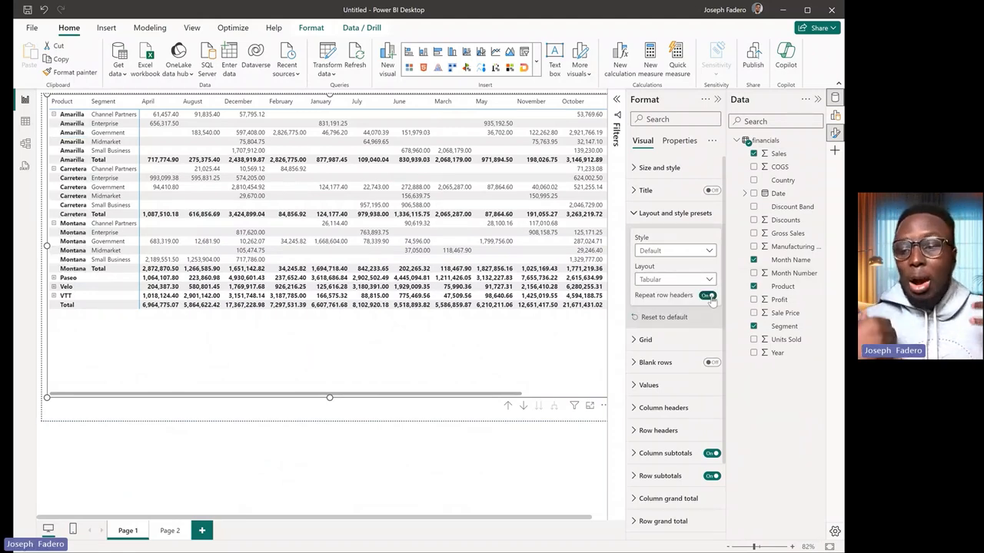